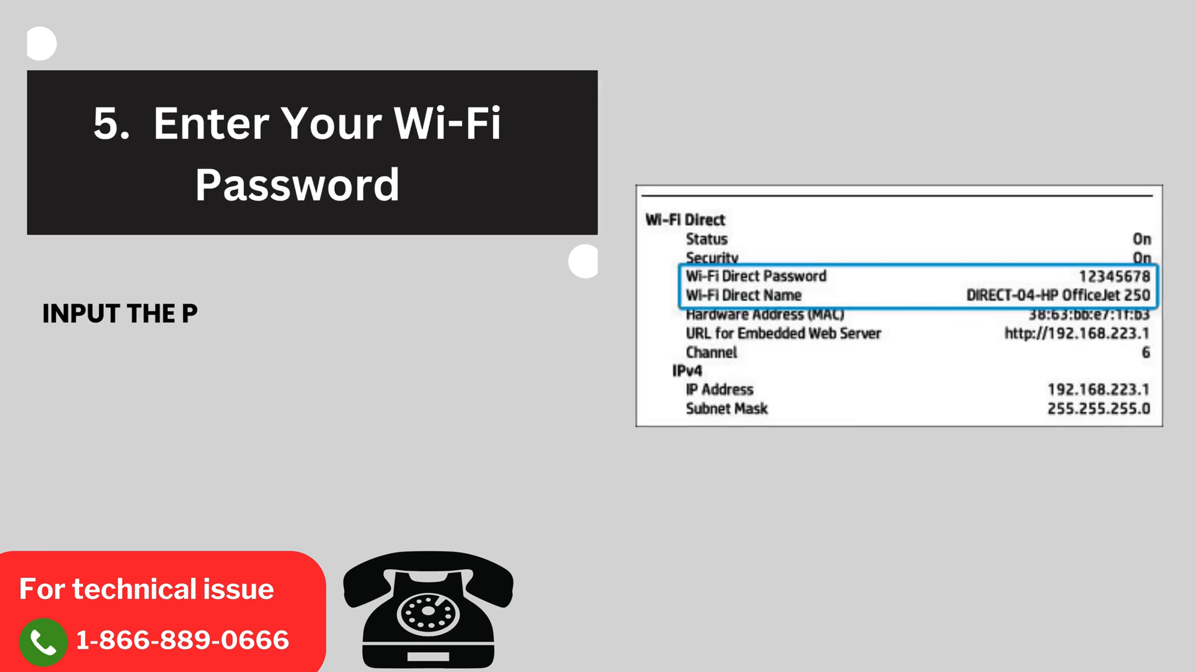
Step: Add the step 5 text about entering the Wi-Fi password so the printer can connect securely
type("ASSWORD FOR YOUR WI-FI NETWORK. THIS STEP ENSURES")
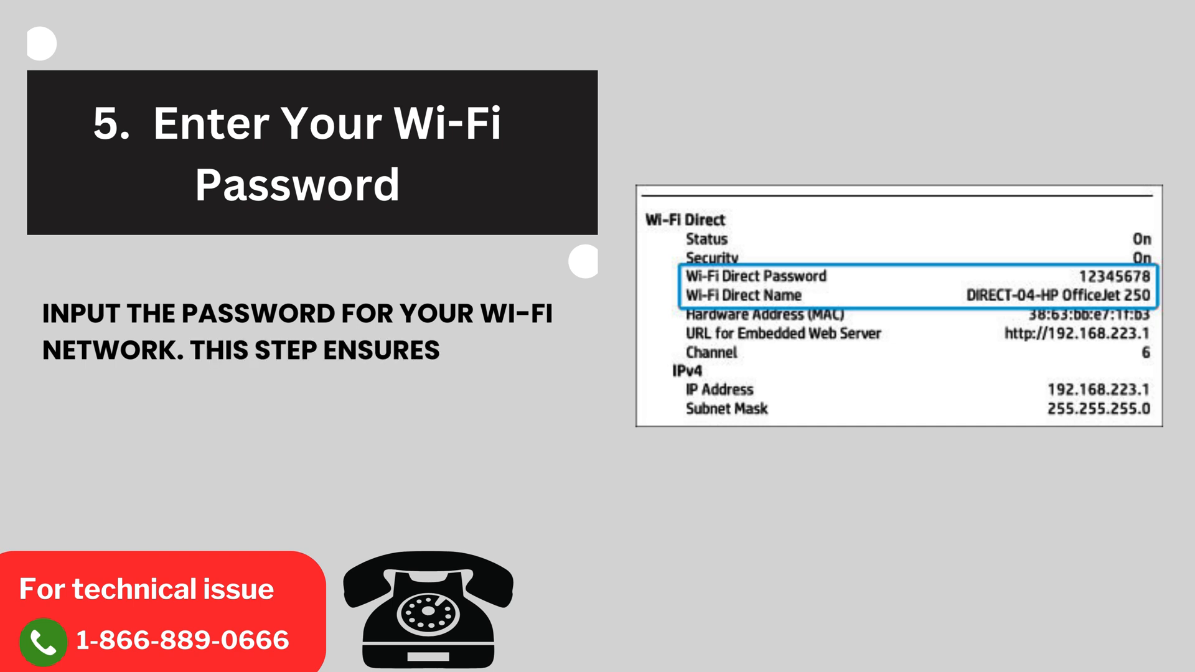
type("THAT YOUR PRINTER CAN SEC")
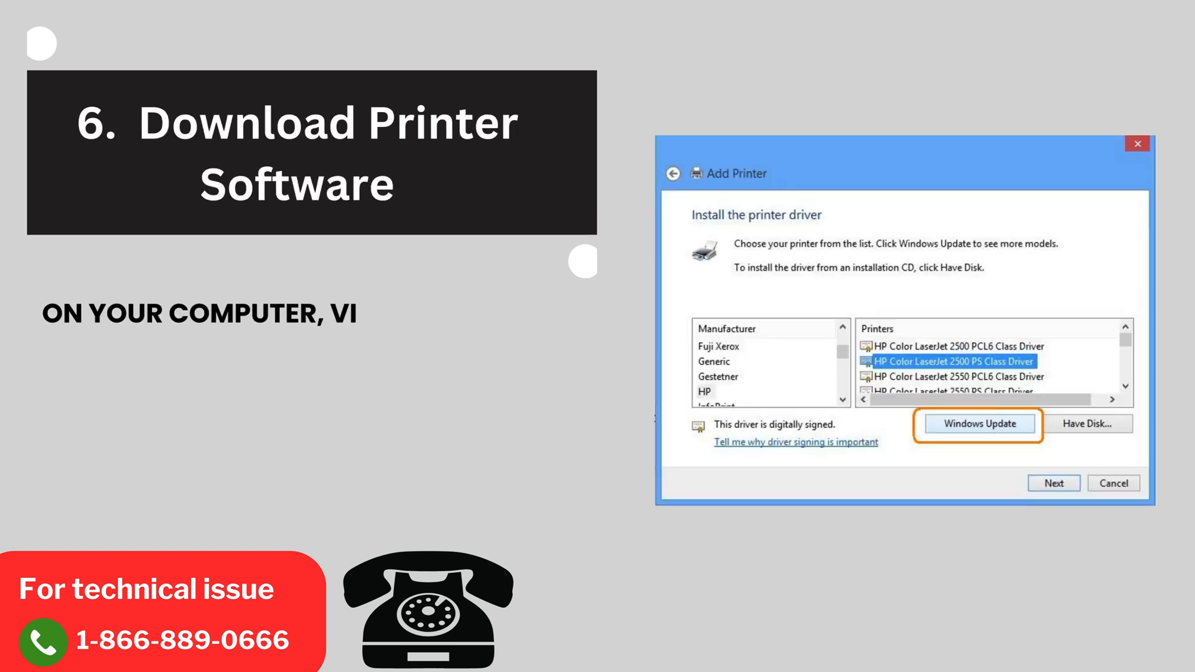
Step: Add the step 6 text: visit the manufacturer's website and download the latest driver and software for your printer model
type("VISIT THE PRINTER MANUFACTURER")
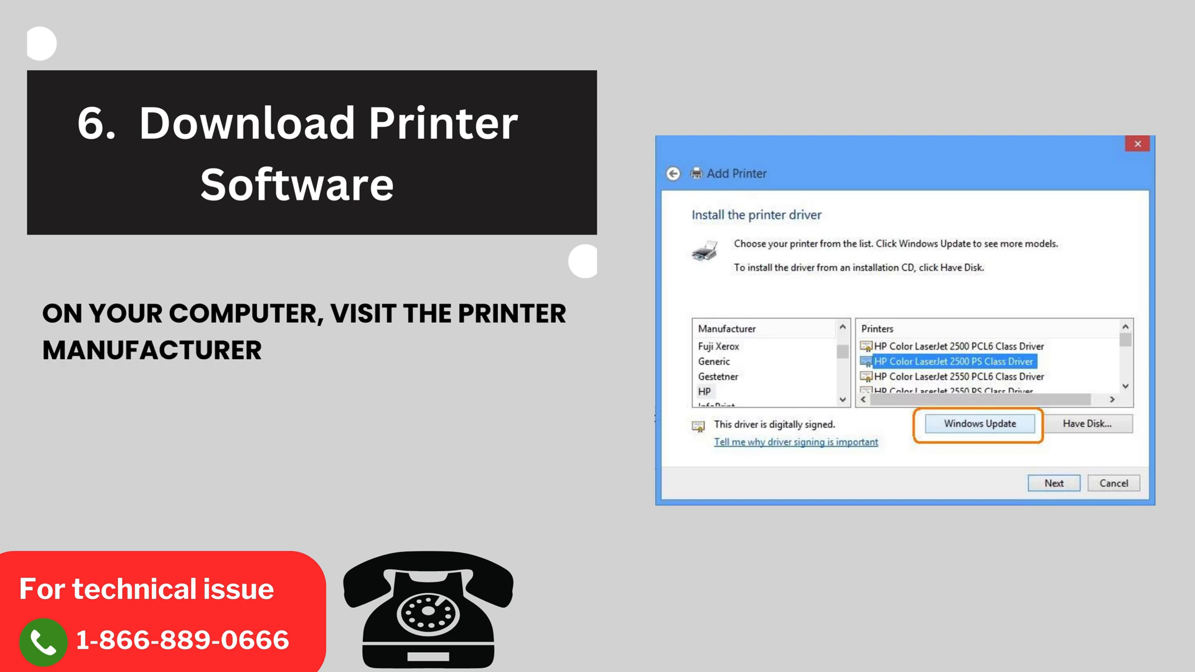
type("'S WEBSITE AND DOWNLOAD THE")
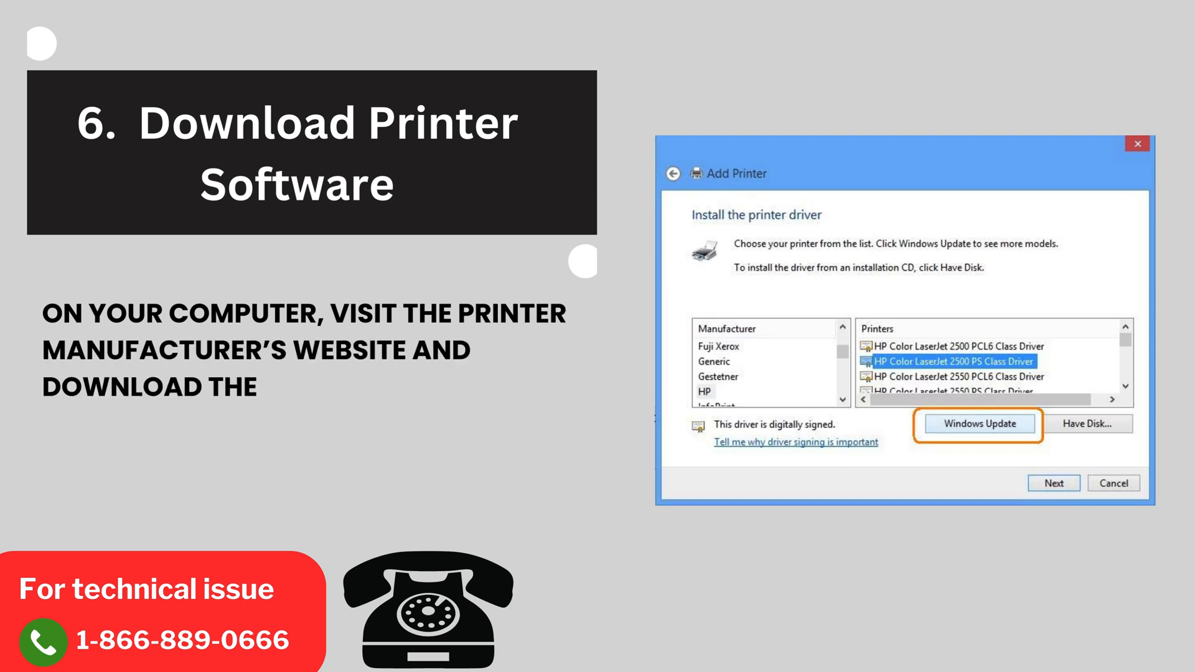
type("LATEST DRIVER AND SOFTWAR")
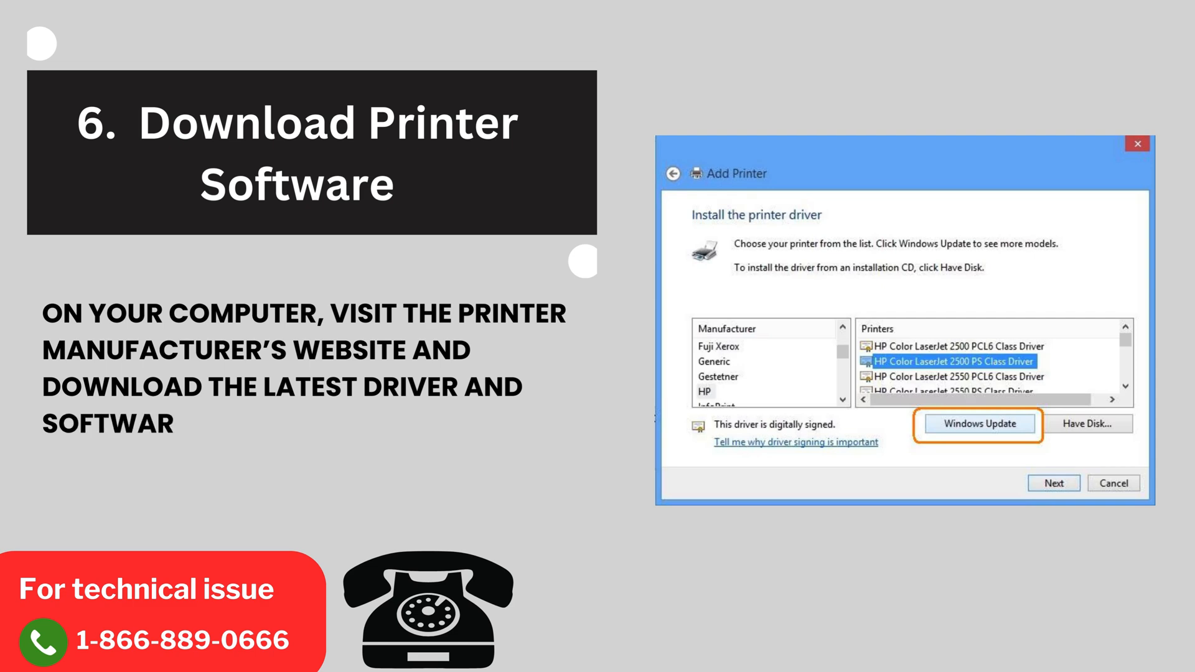
type("E FOR YOUR PRINTER MODEL.")
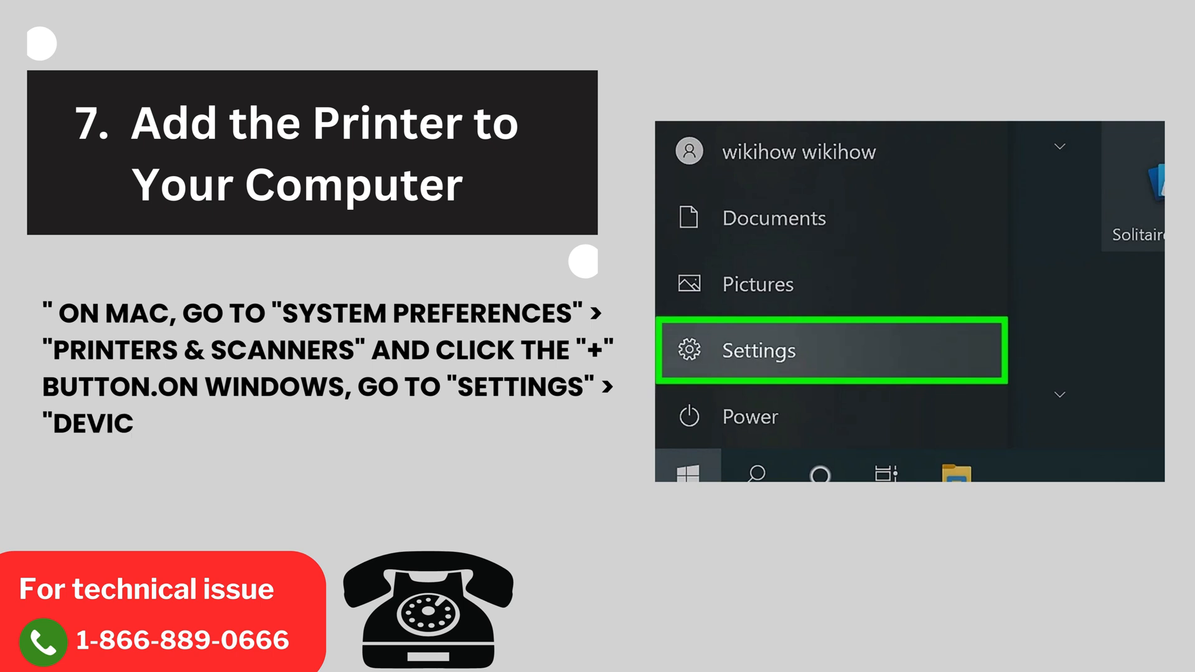
Step: Advance the slideshow to step 7, Add the Printer to Your Computer
left_click(758, 351)
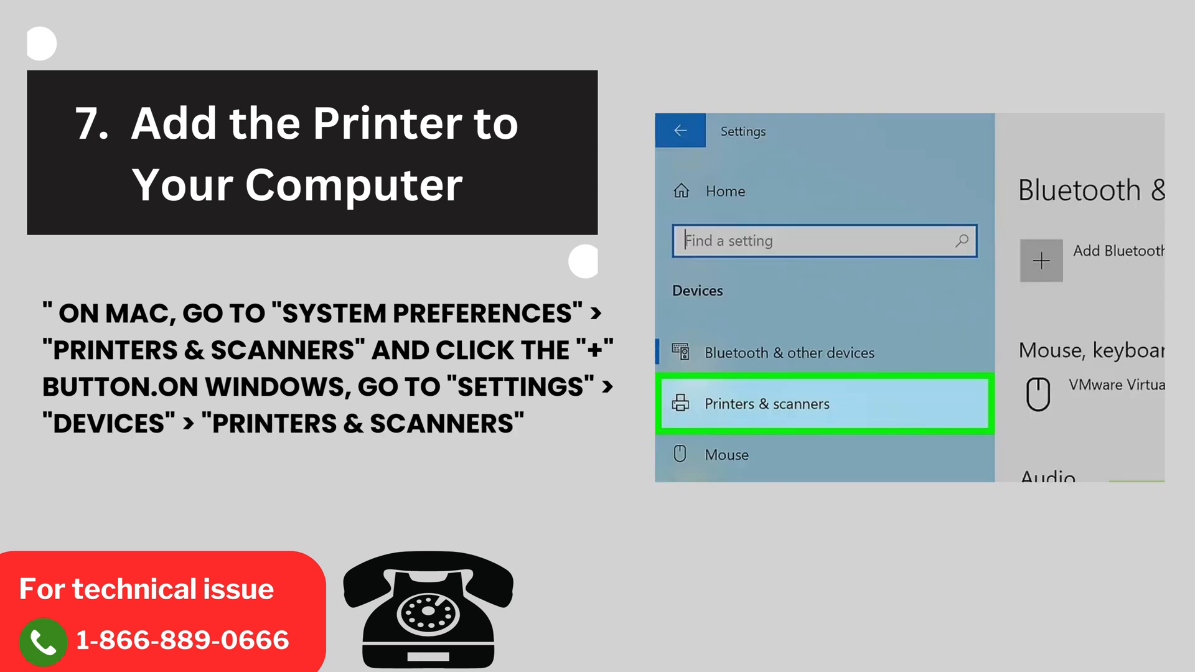